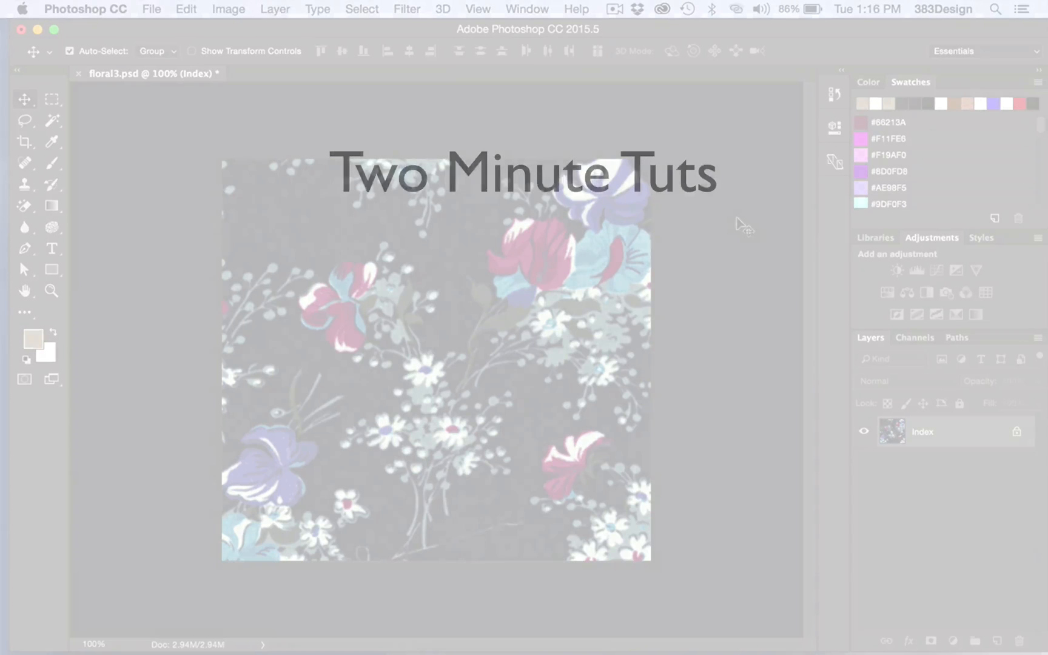
Open the Color Table of the indexed floral print from the Image menu
left_click(228, 9)
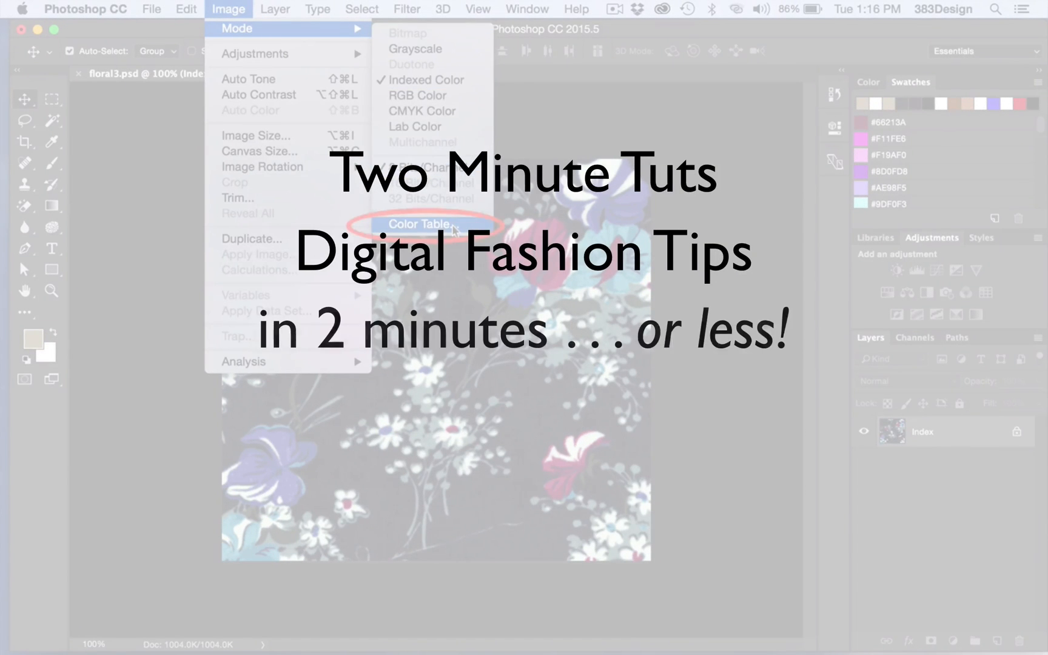
left_click(418, 224)
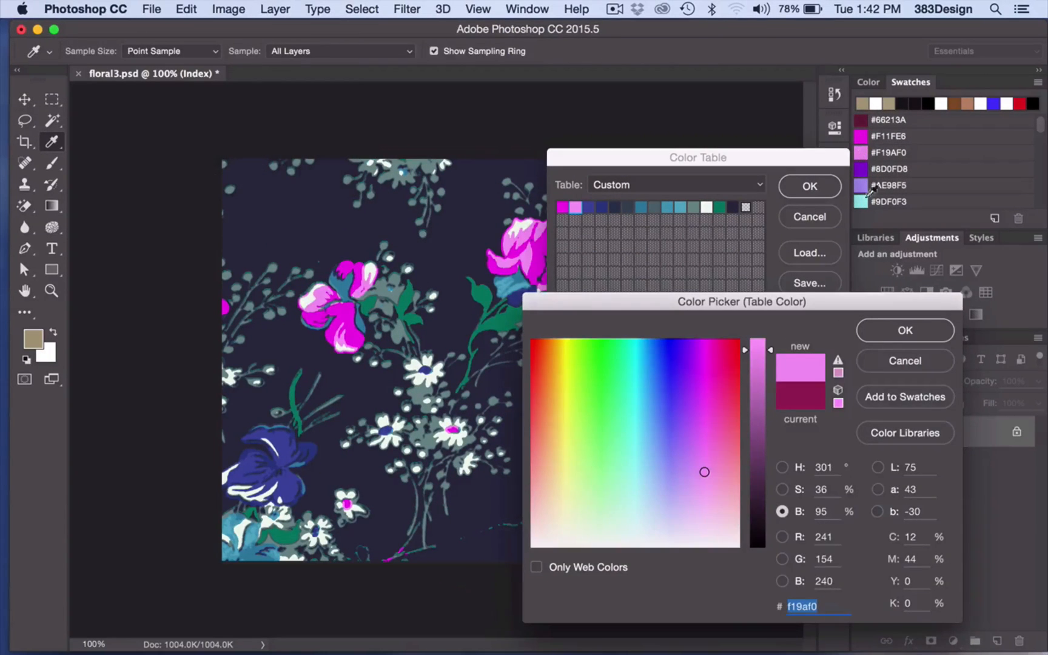
Choose a blue PANTONE+ Solid Coated shade for a color table entry
left_click(904, 432)
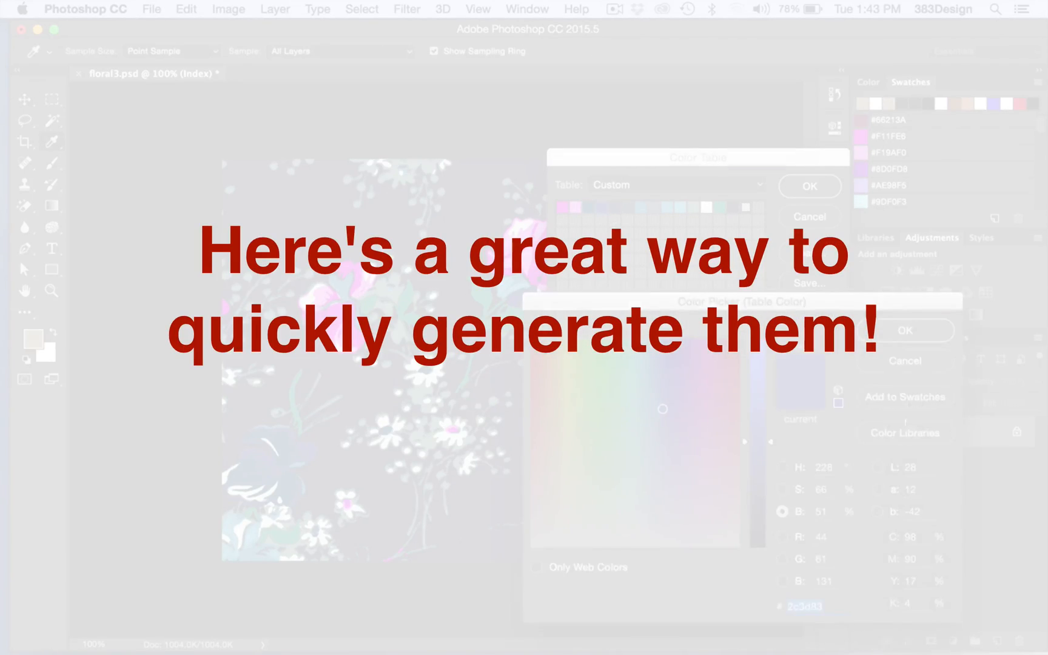
left_click(905, 433)
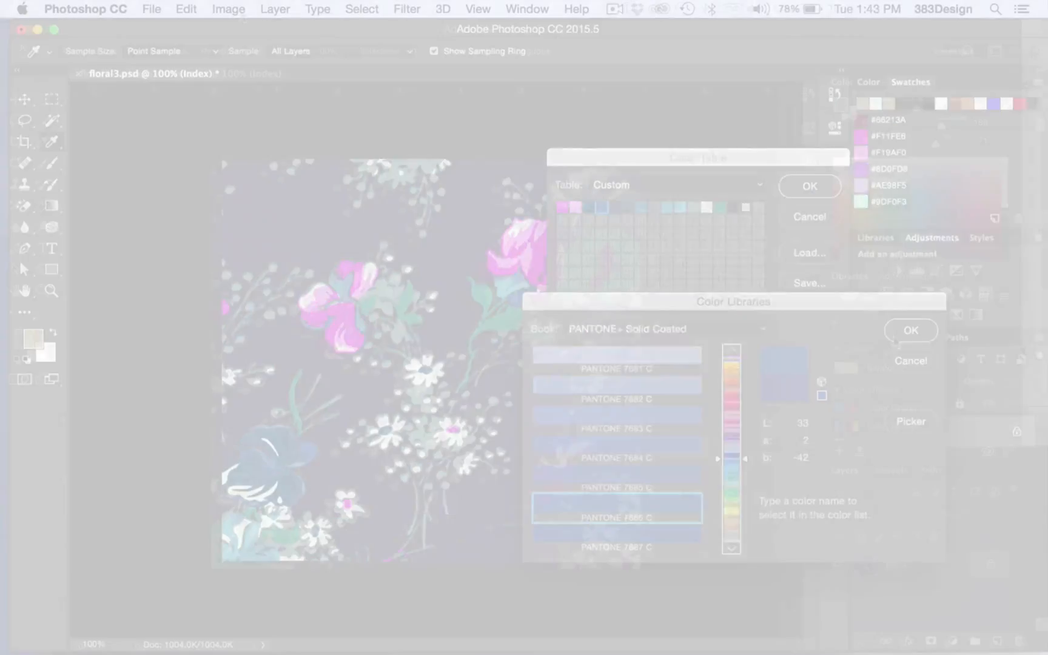
Shift the print's hue with Hue/Saturation to a blue ground with green and violet flowers
left_click(228, 9)
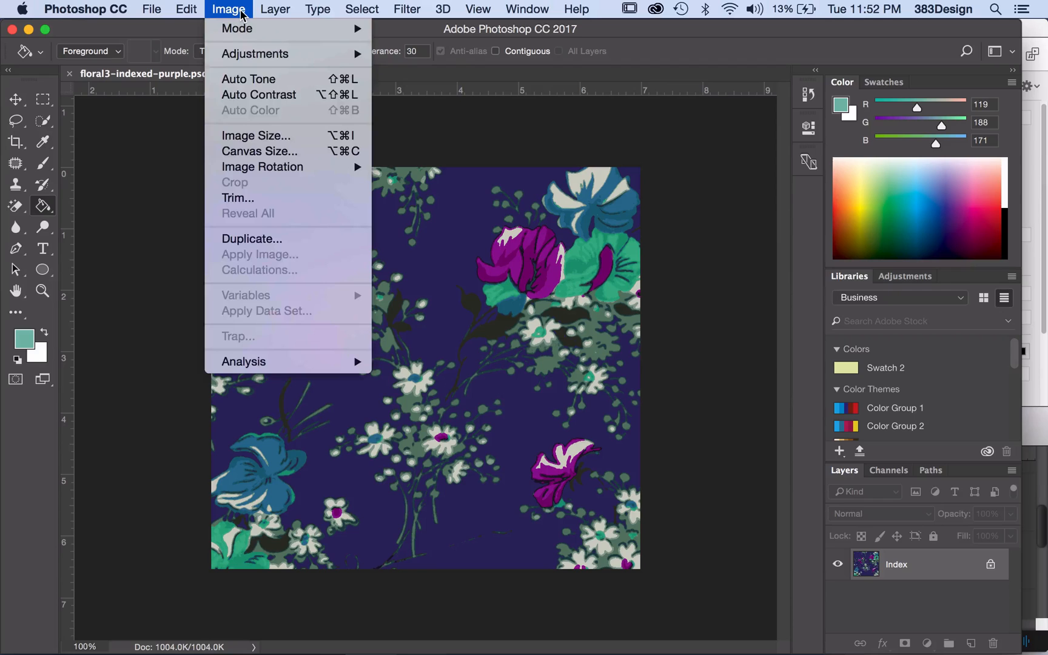
mouse_move(255, 53)
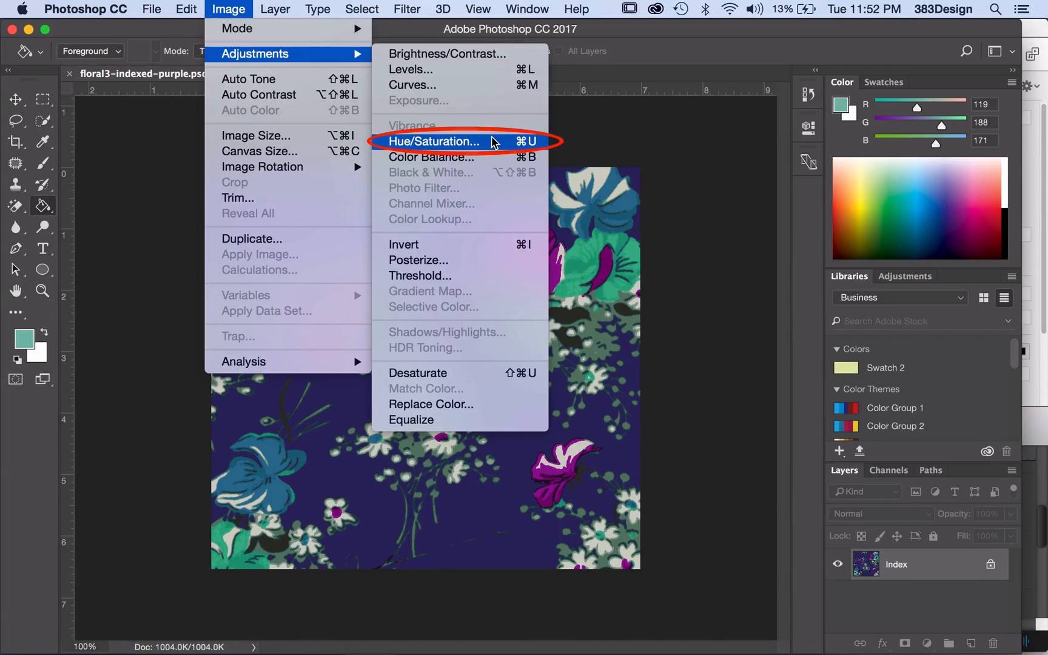
left_click(433, 141)
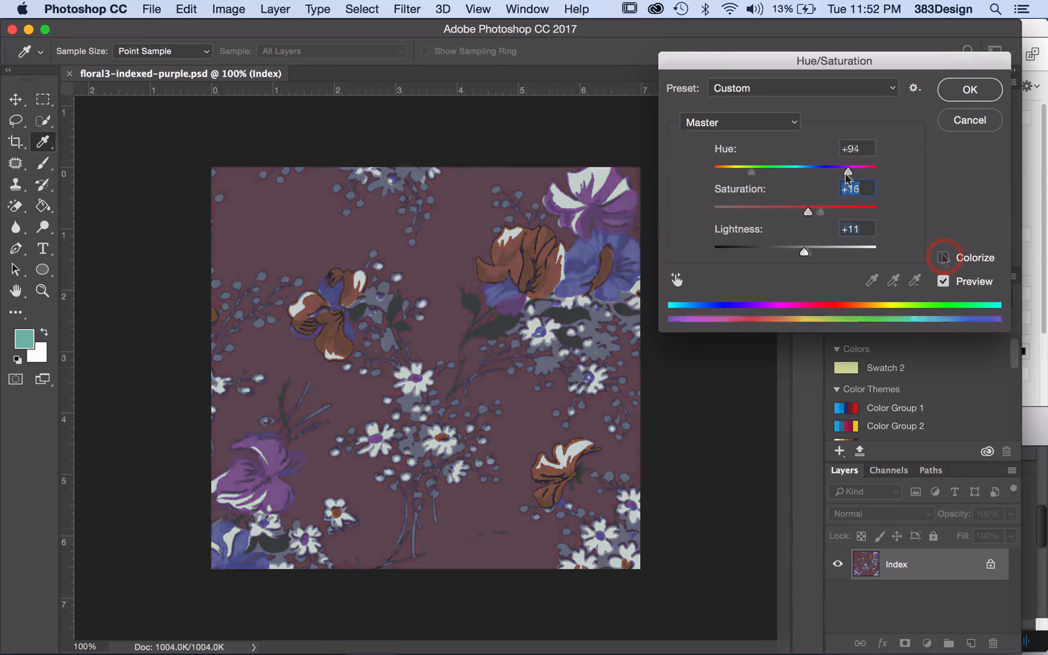
left_click(943, 258)
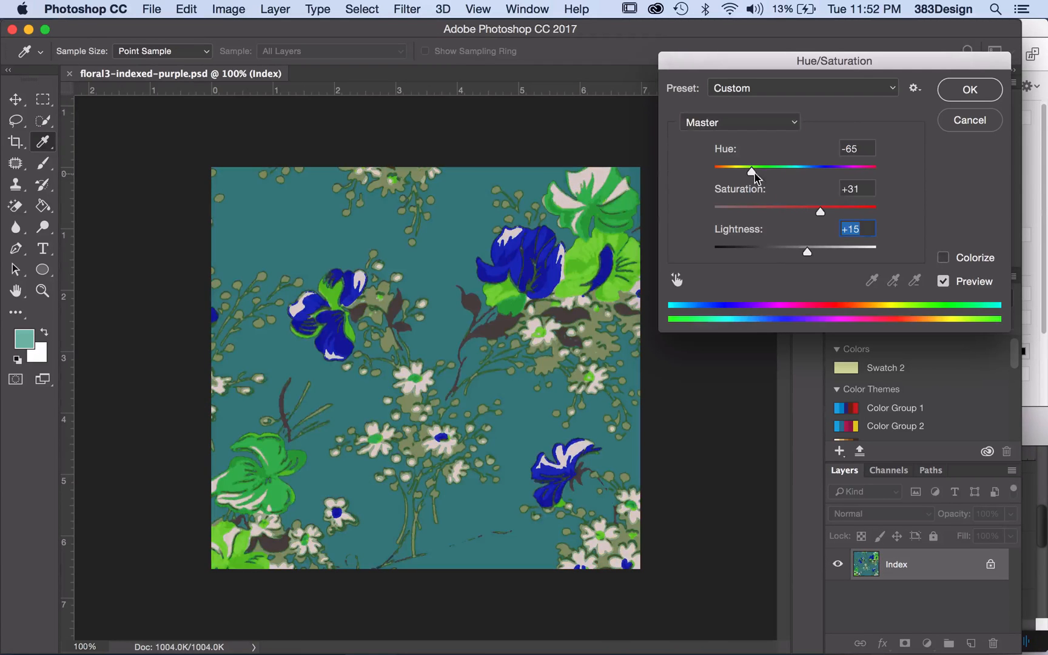
left_click(969, 90)
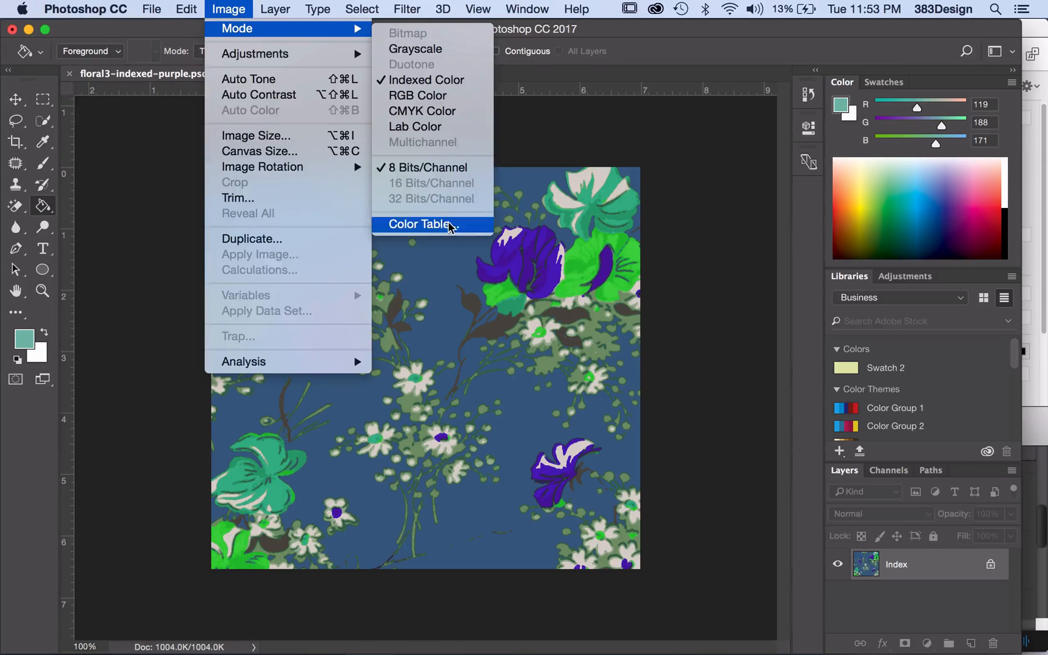
left_click(418, 224)
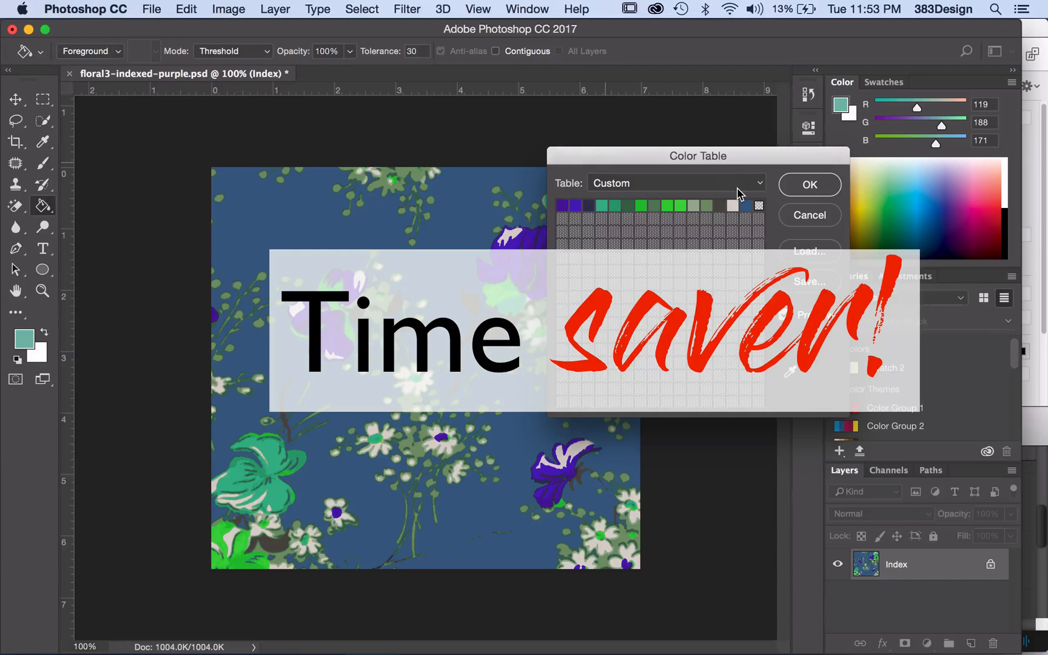
left_click(808, 184)
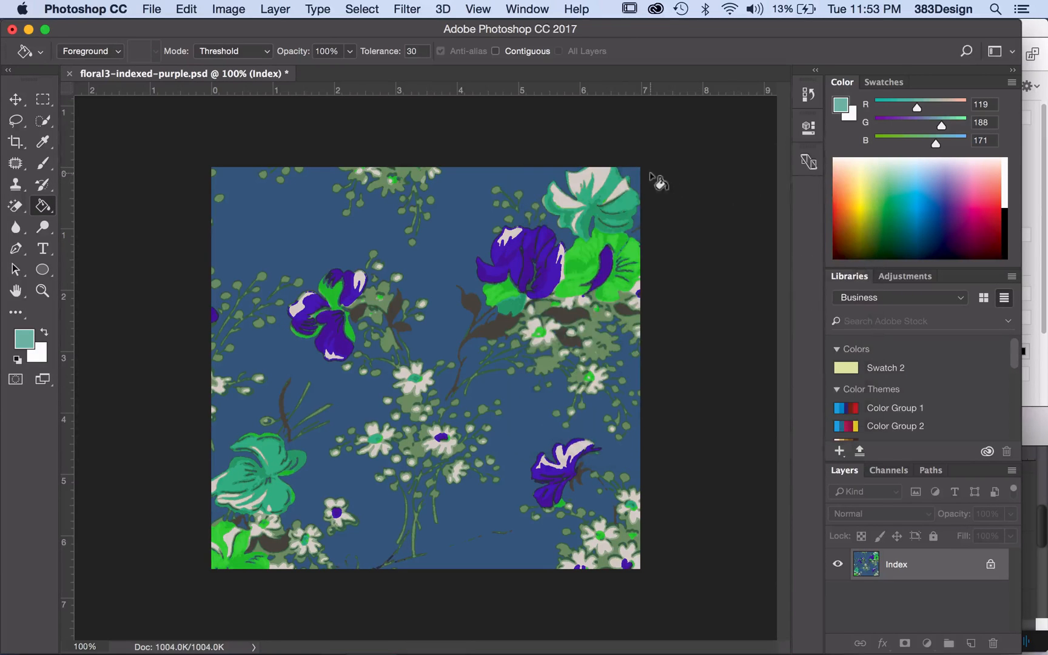
left_click(228, 8)
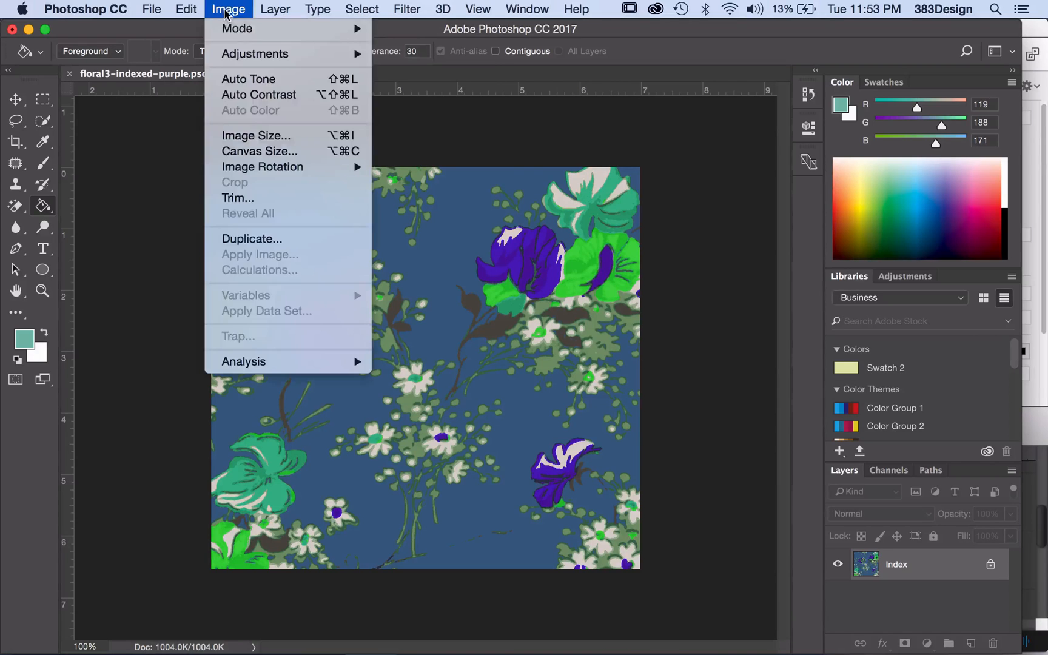
mouse_move(255, 54)
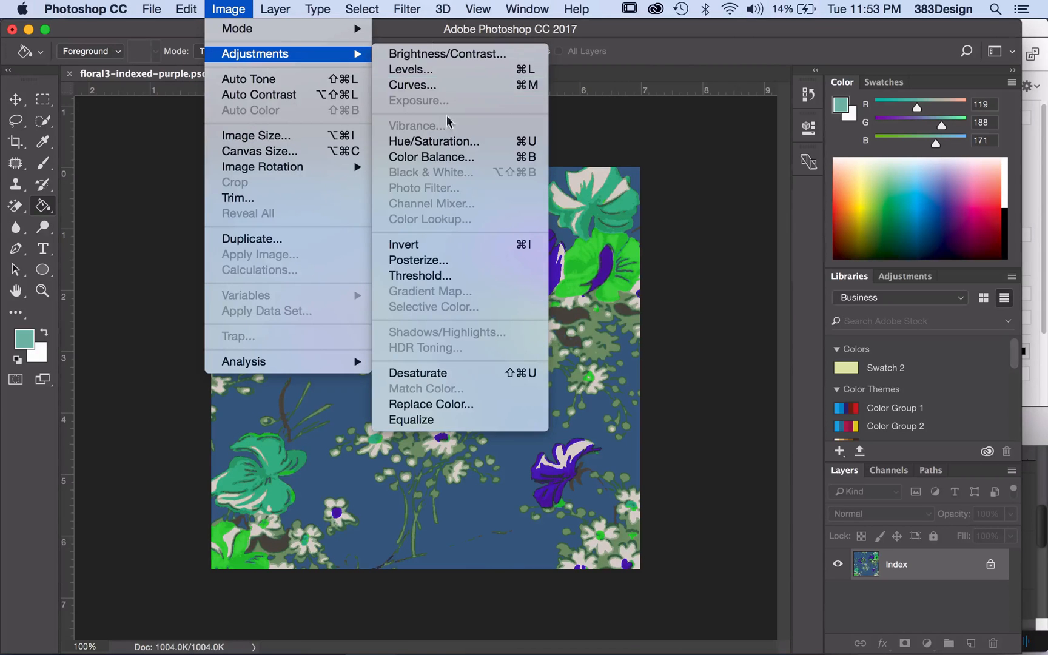
Apply Hue/Saturation with Hue +70, Saturation +28, Lightness +9
left_click(433, 141)
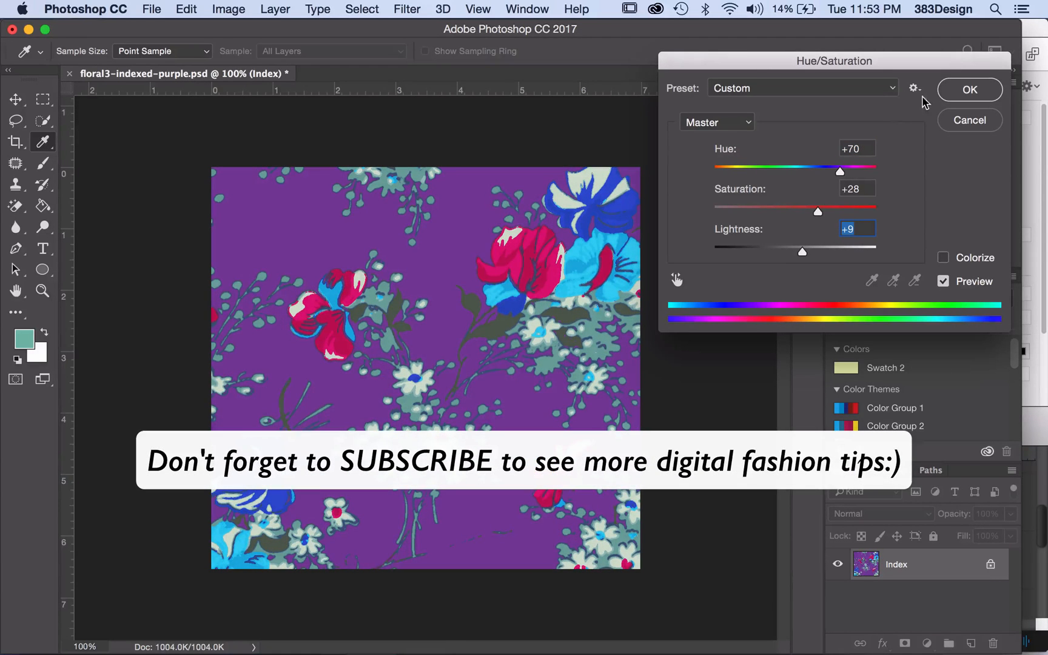
left_click(968, 89)
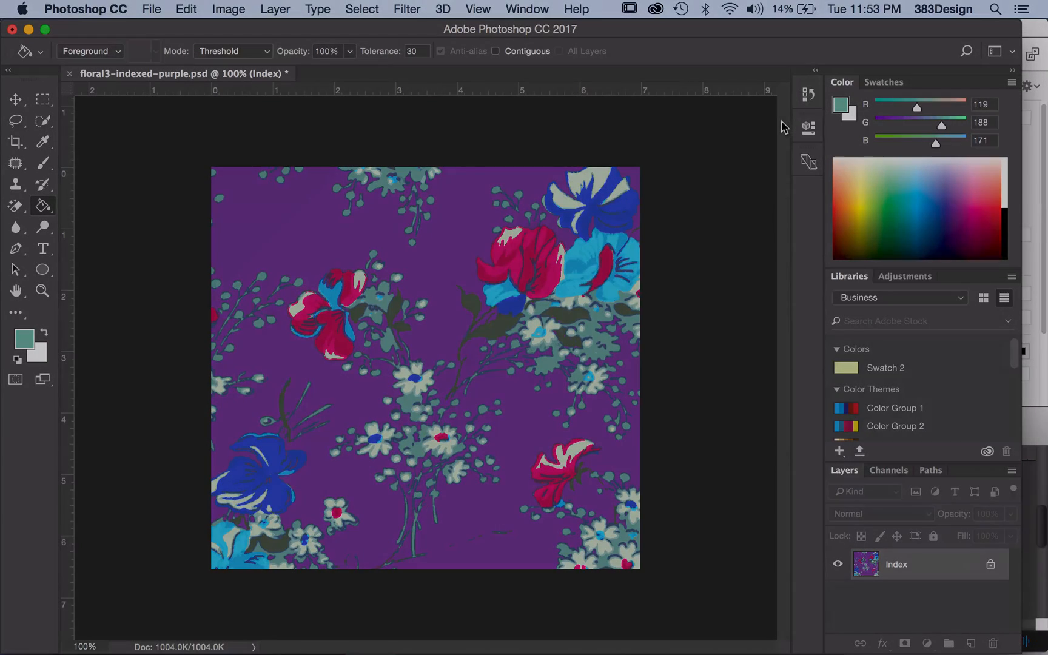